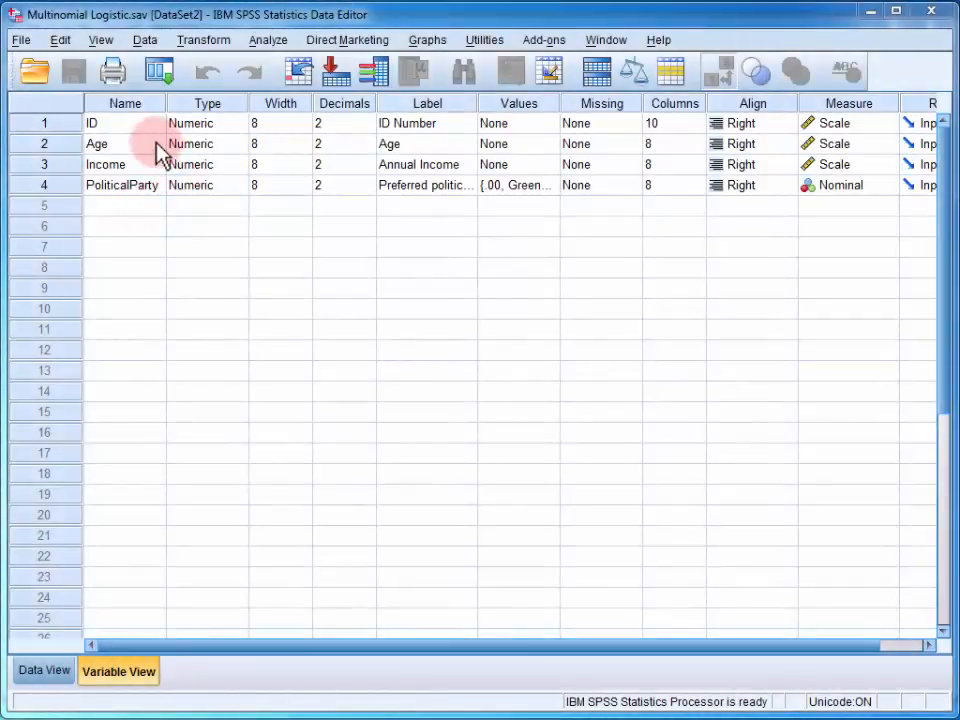
pyautogui.moveTo(184, 192)
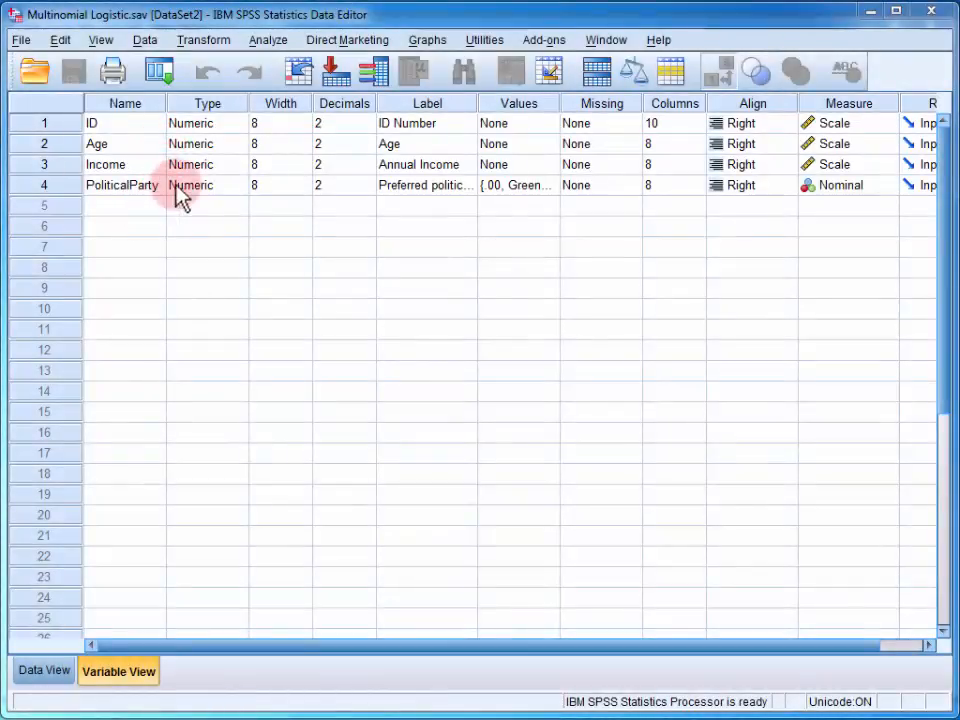
pyautogui.moveTo(148, 144)
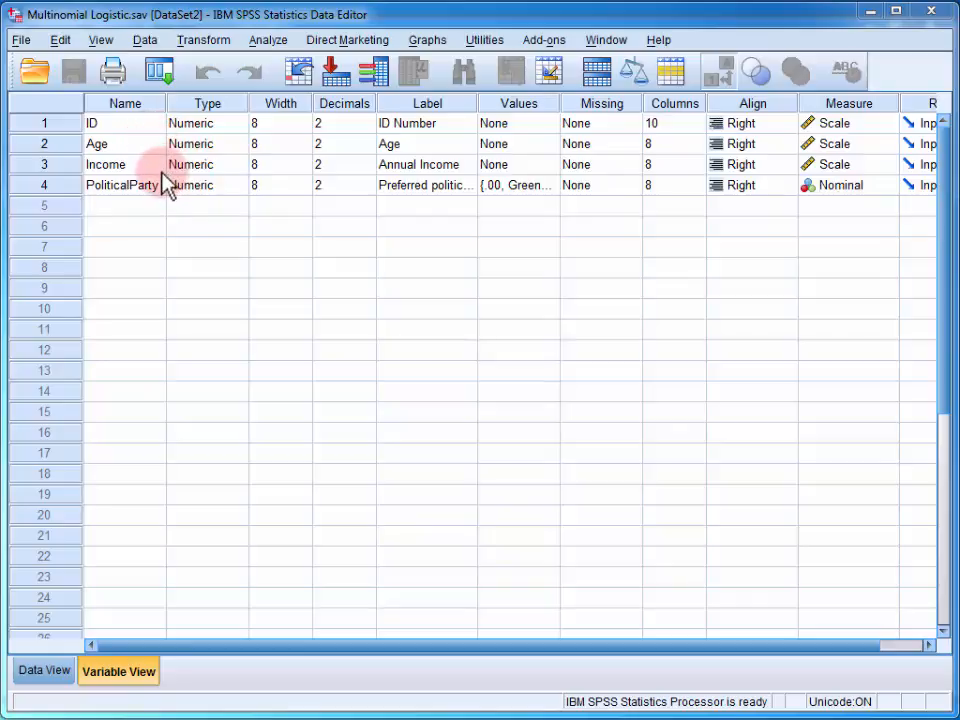
pyautogui.moveTo(156, 200)
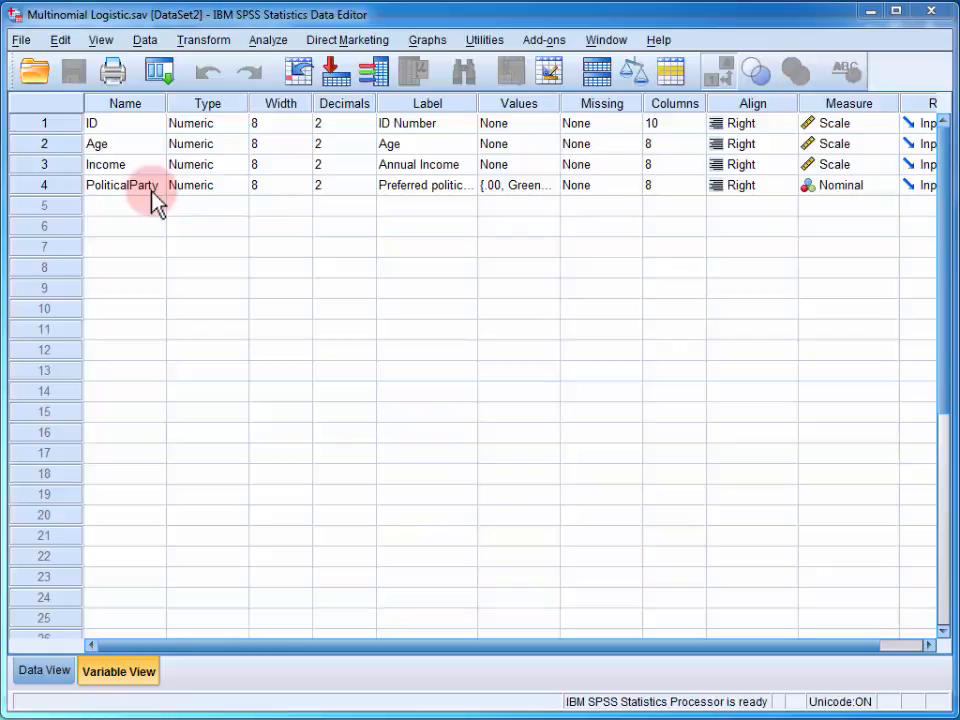
pyautogui.moveTo(136, 200)
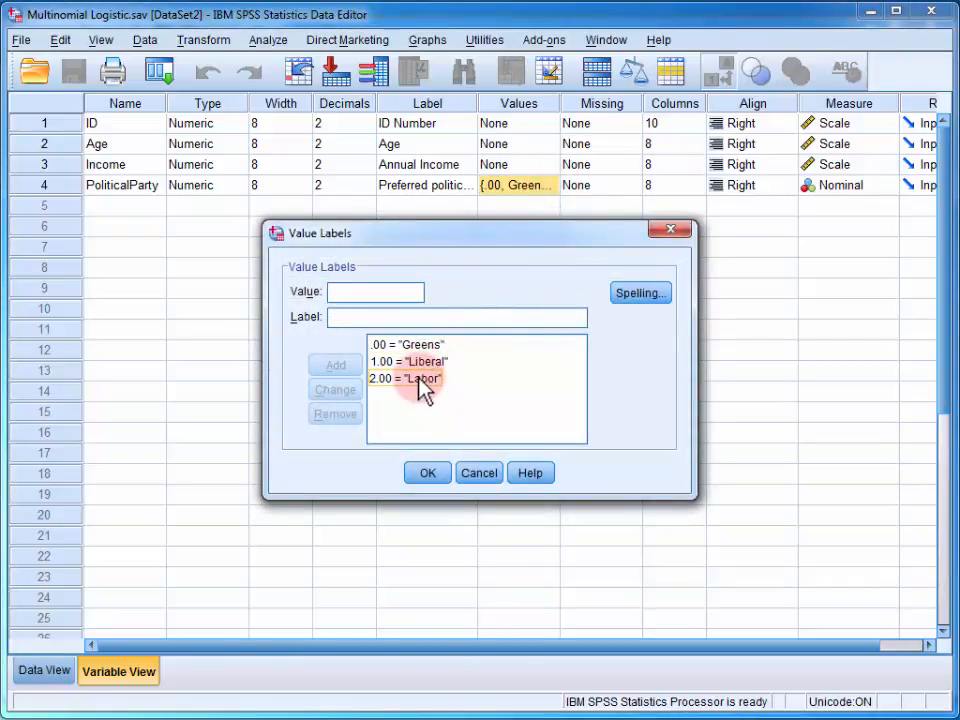
# - Check the PoliticalParty value codes, then launch Multinomial Logistic Regression from Analyze > Regression
pyautogui.click(428, 472)
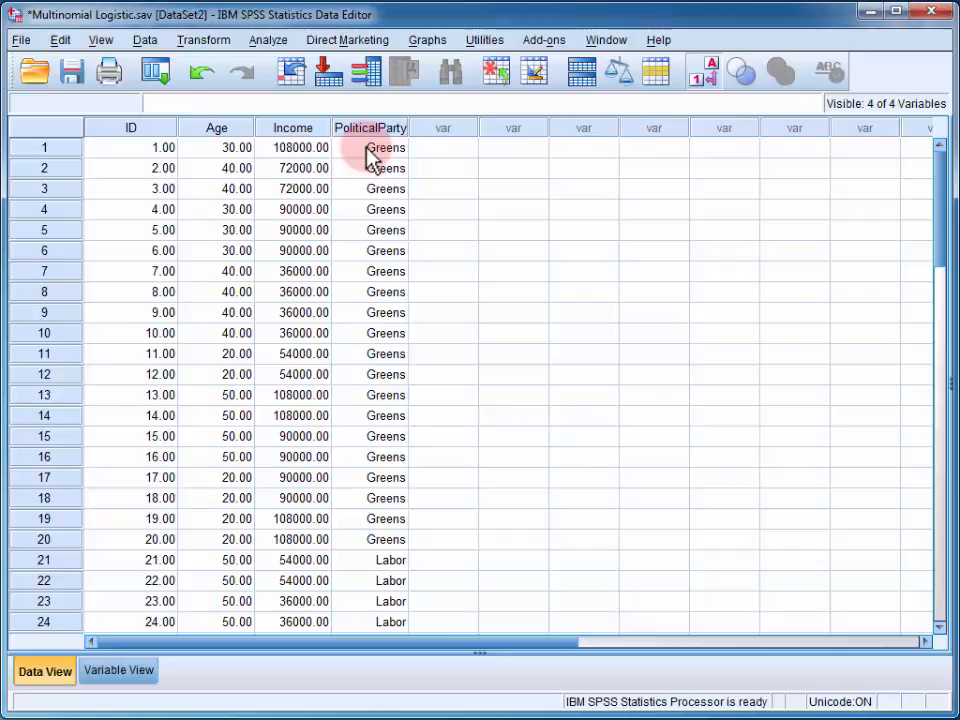
pyautogui.click(268, 40)
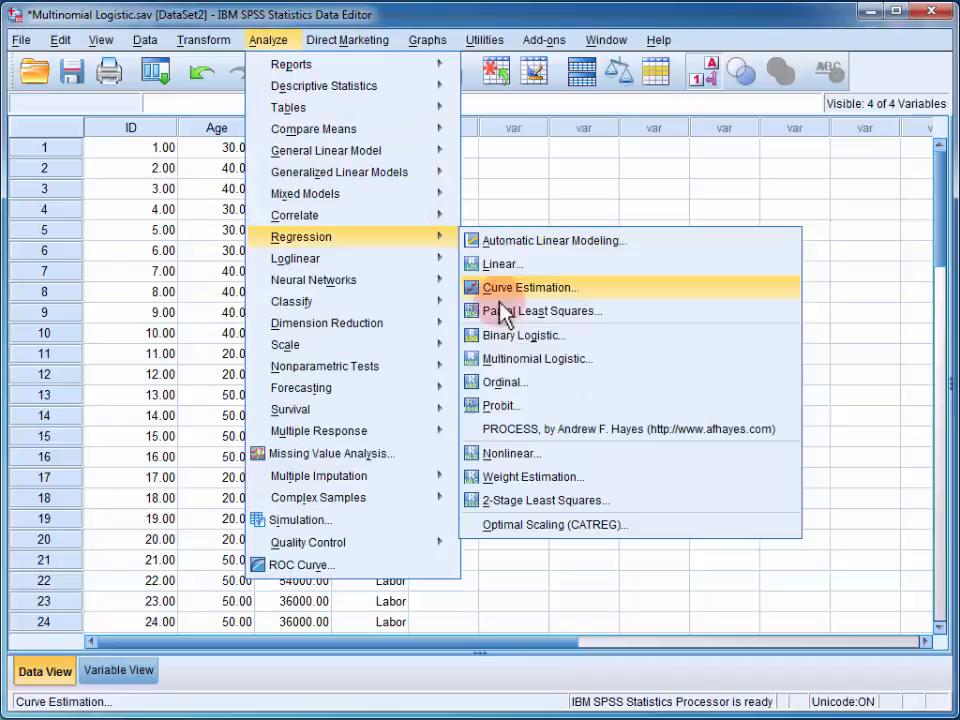
pyautogui.moveTo(538, 358)
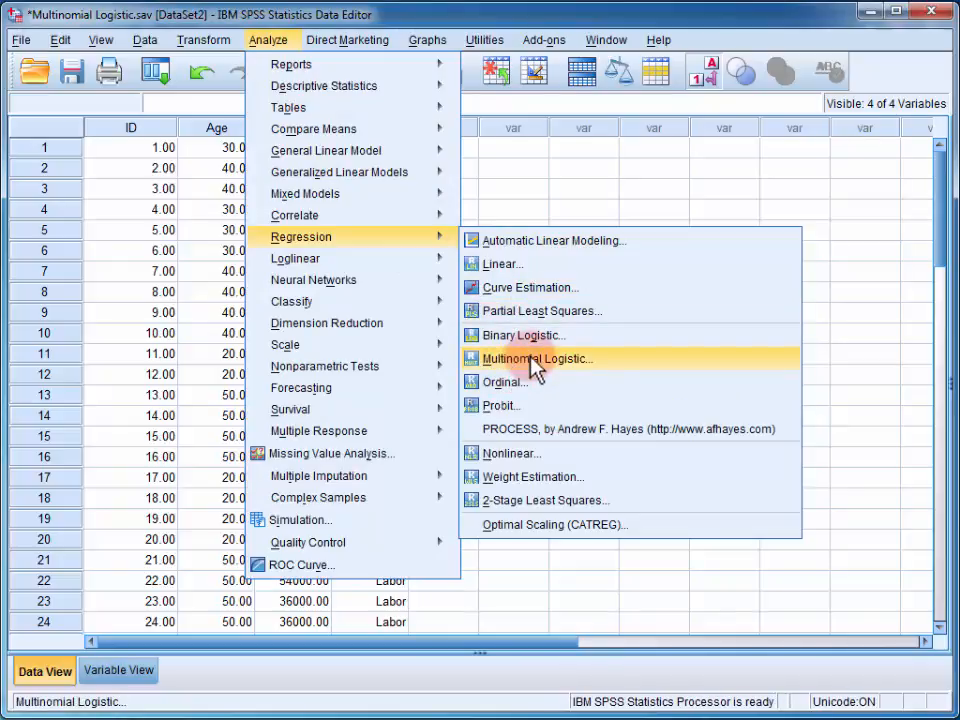
pyautogui.click(538, 358)
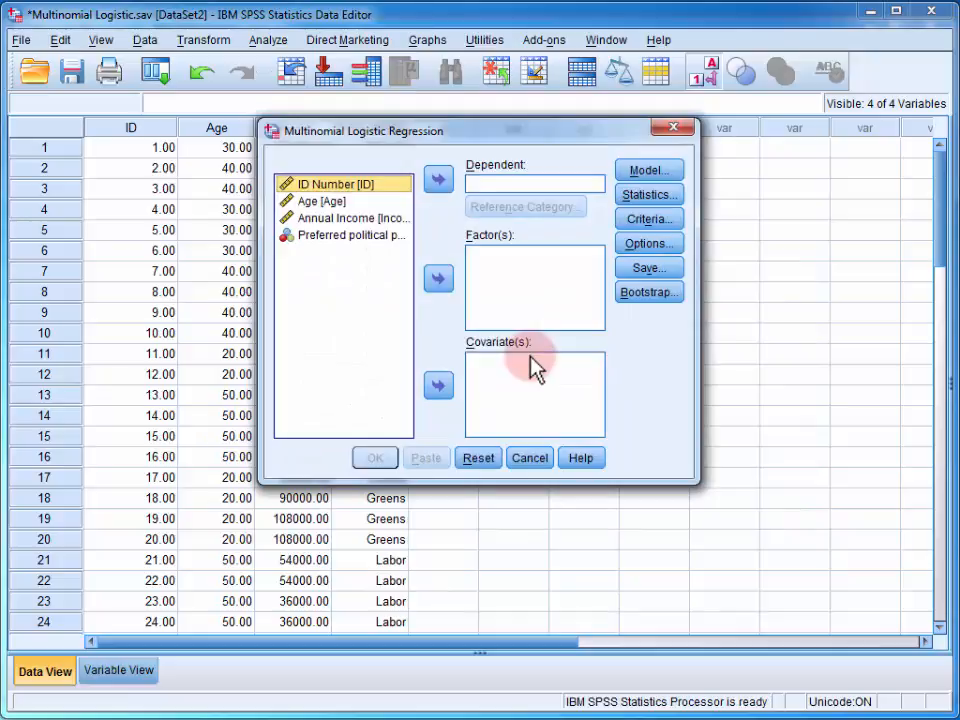
pyautogui.moveTo(368, 236)
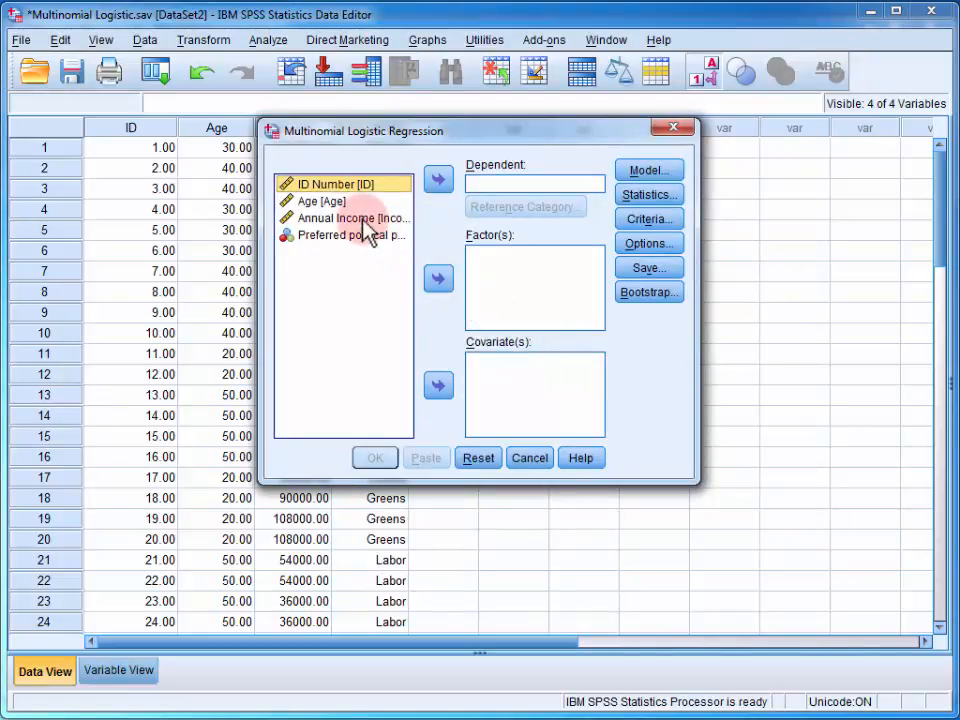
# - Assign PoliticalParty as dependent and Age plus Annual Income as covariates
pyautogui.click(438, 180)
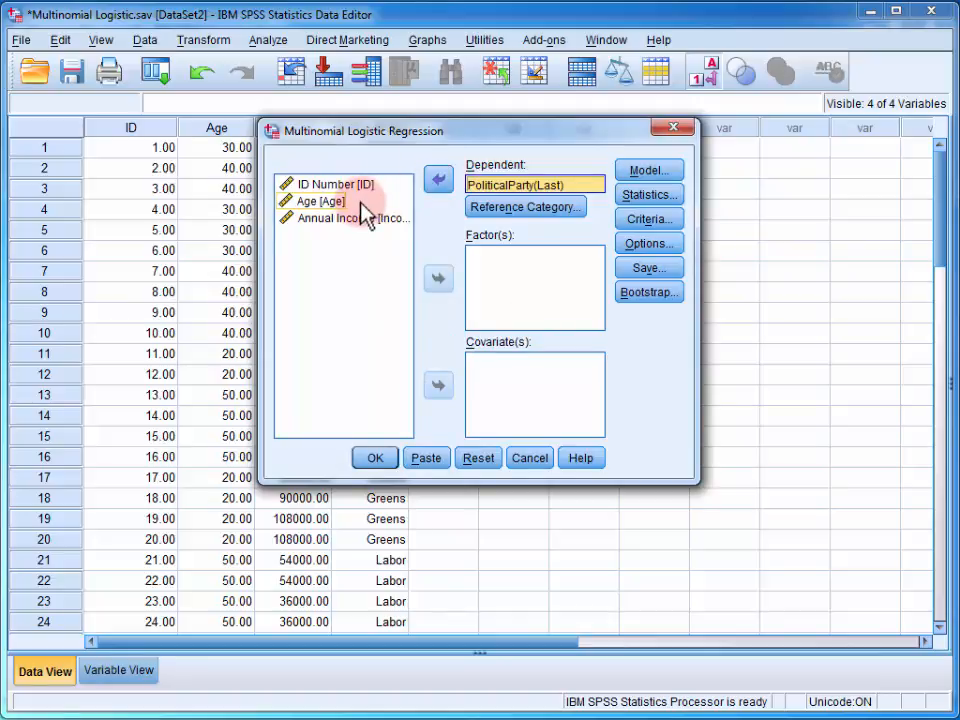
pyautogui.click(320, 200)
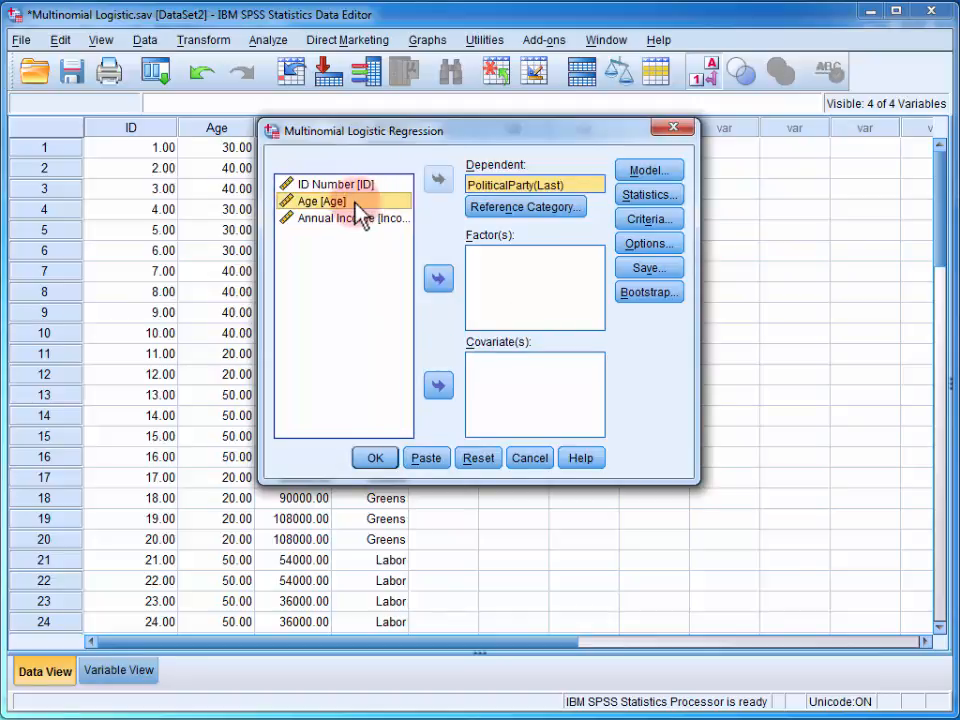
pyautogui.click(344, 218)
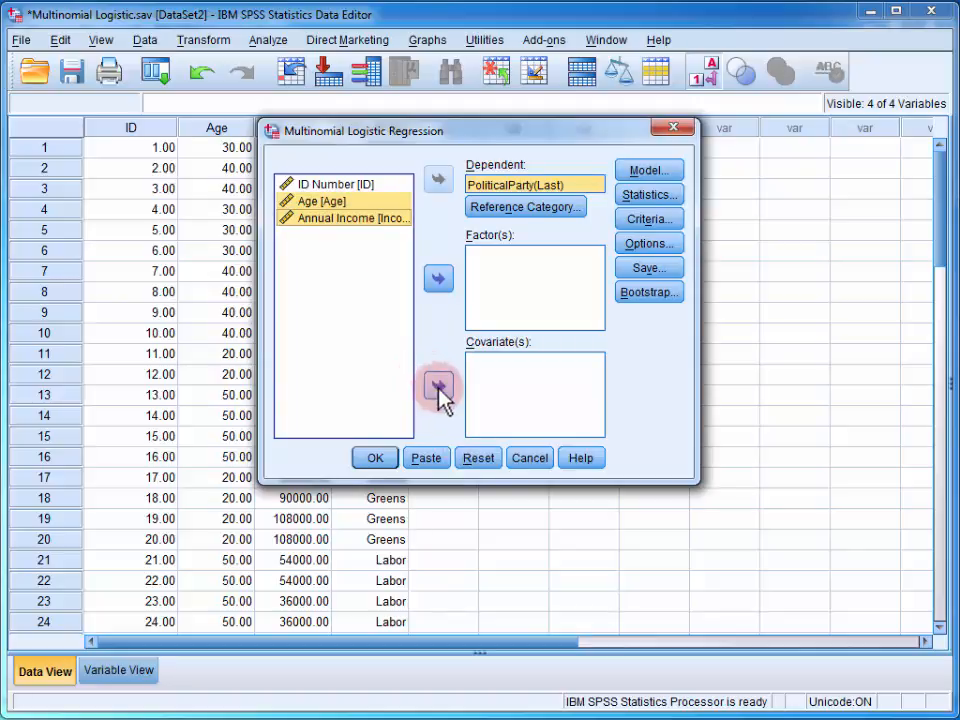
pyautogui.click(438, 388)
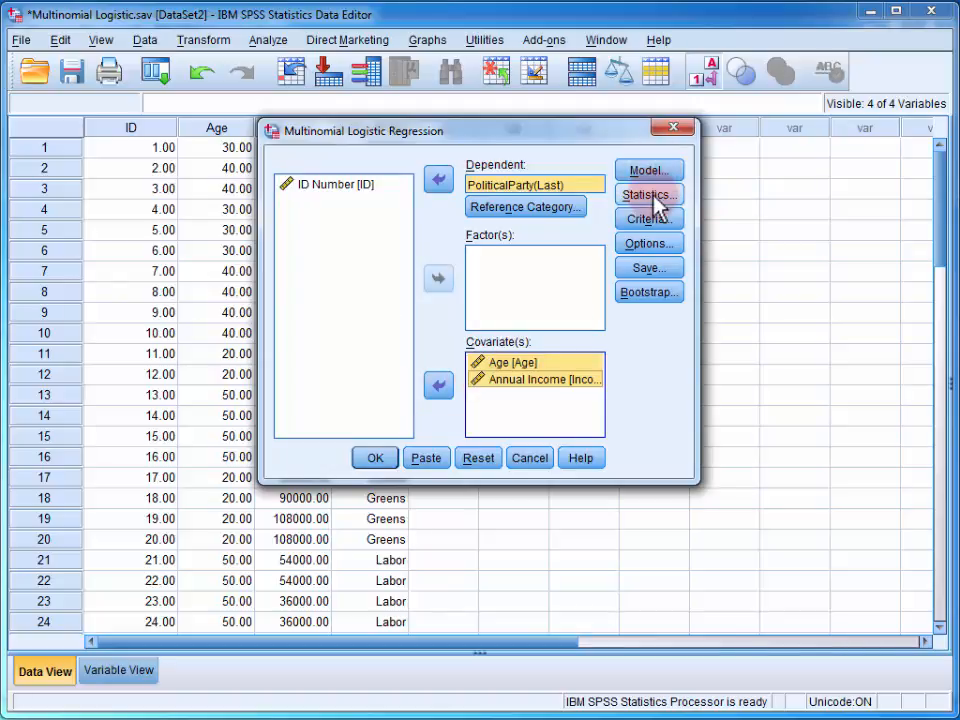
# - Request a classification table in the Statistics options, keeping the other defaults
pyautogui.click(648, 194)
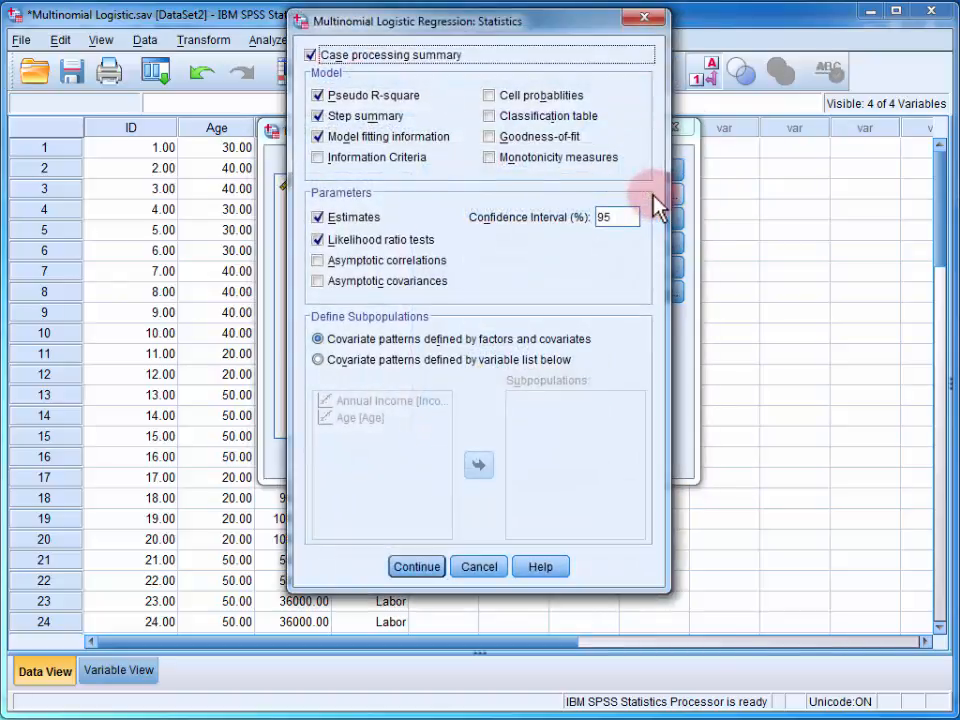
pyautogui.moveTo(424, 120)
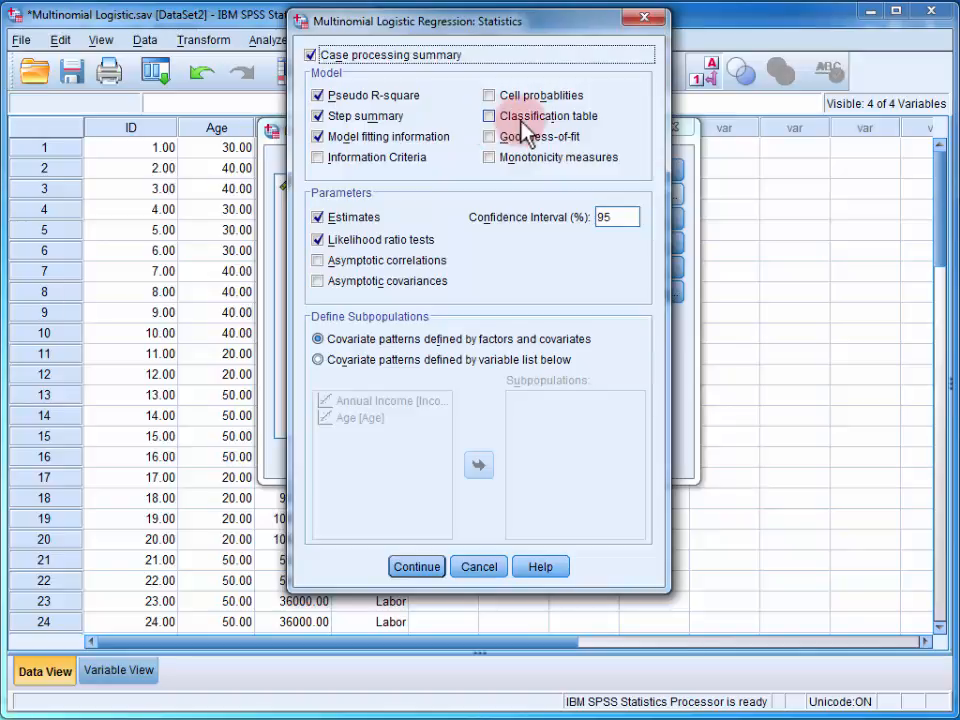
pyautogui.click(488, 116)
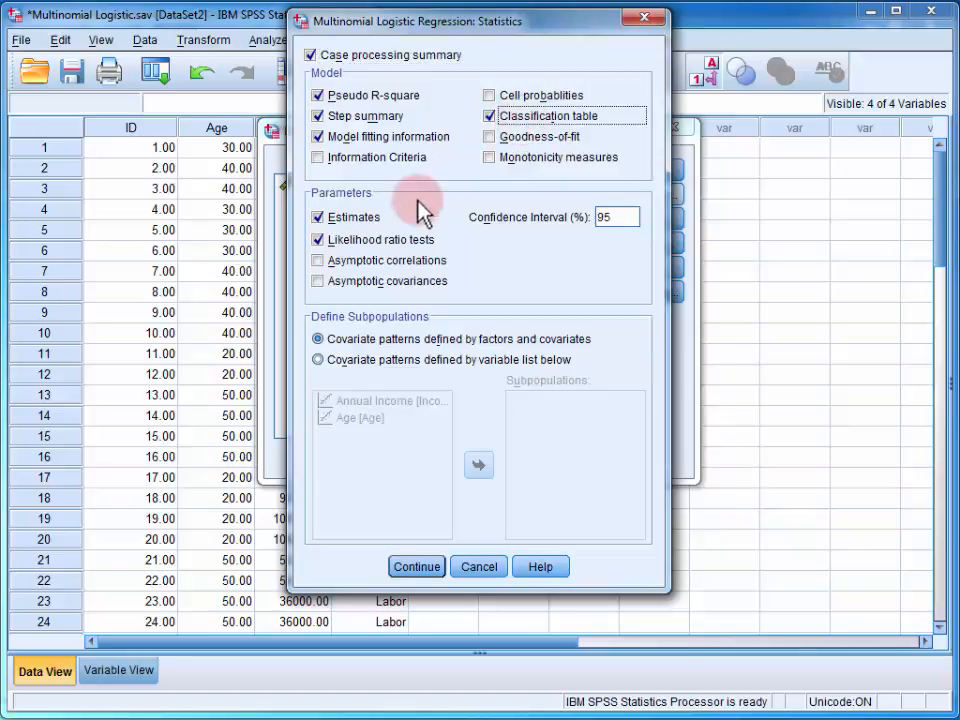
pyautogui.moveTo(350, 224)
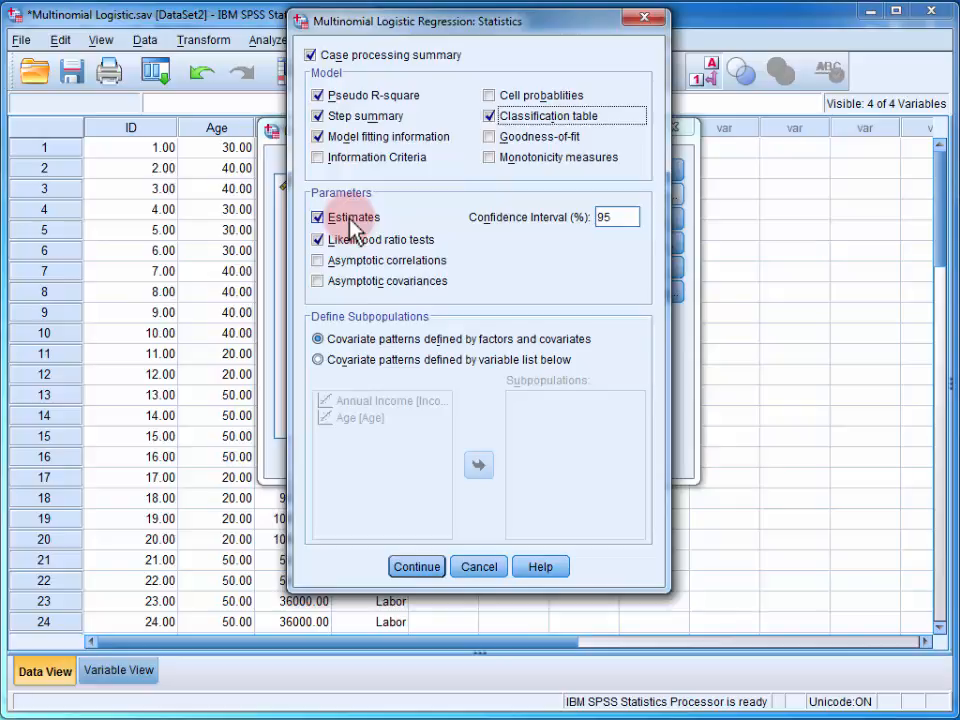
pyautogui.moveTo(416, 566)
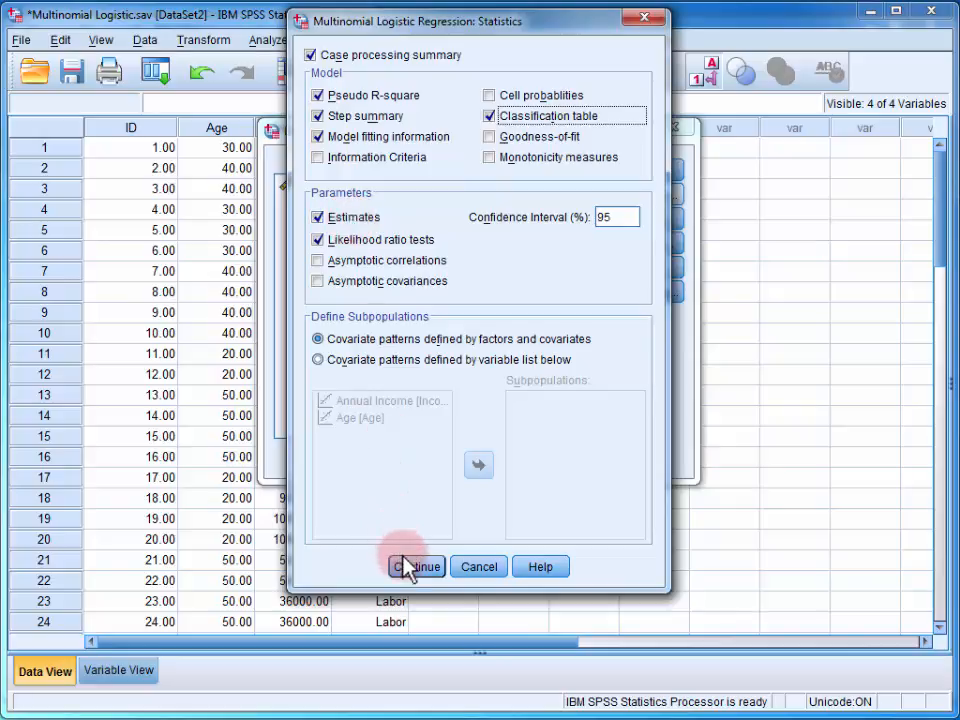
pyautogui.click(416, 566)
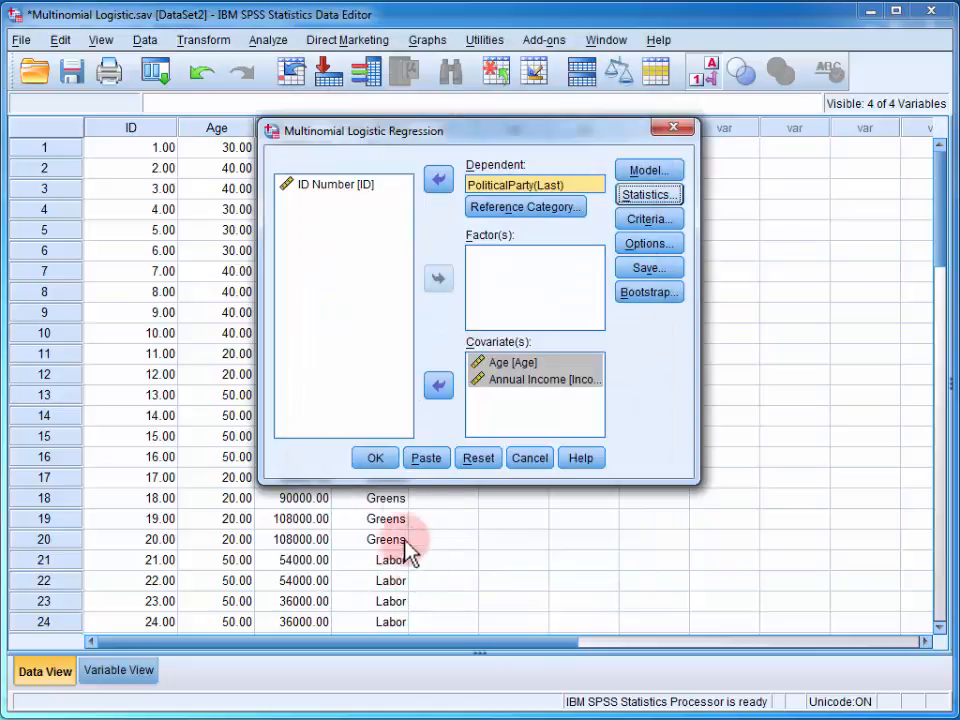